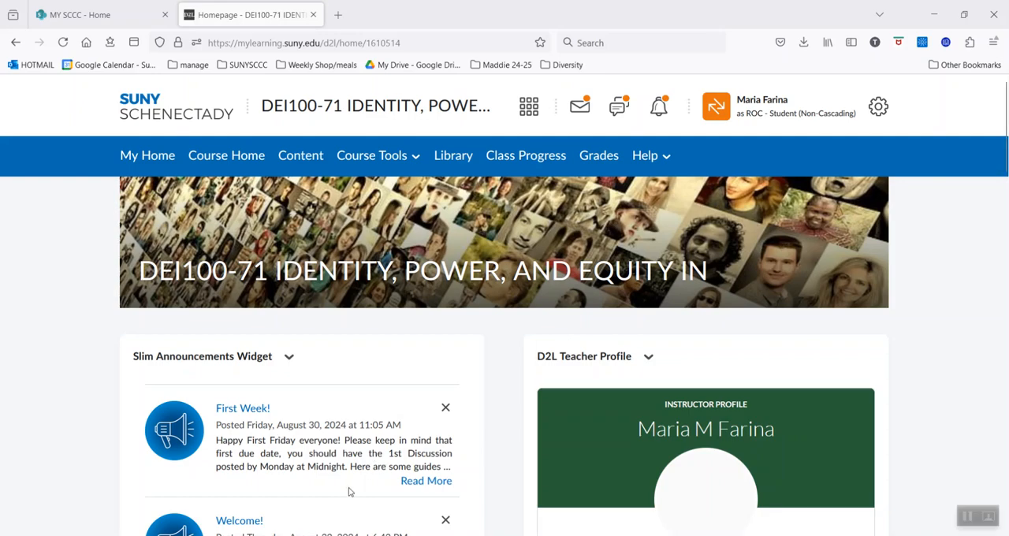
mouse_move(565, 461)
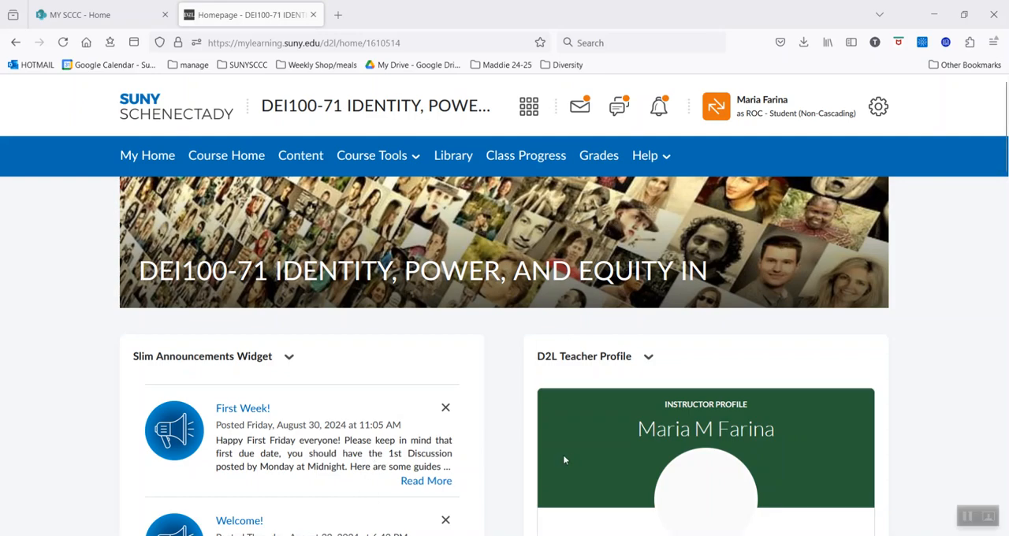
mouse_move(912, 386)
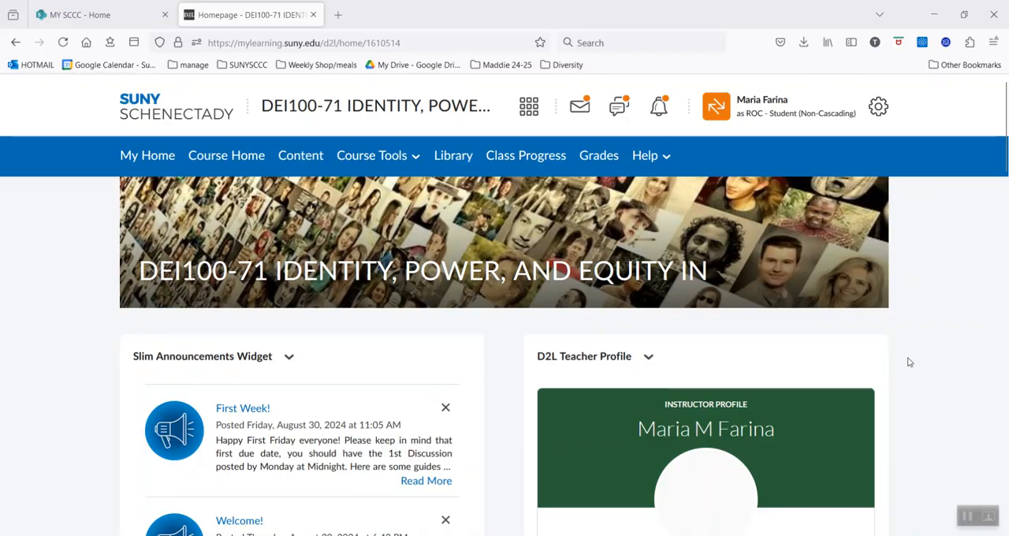
mouse_move(394, 313)
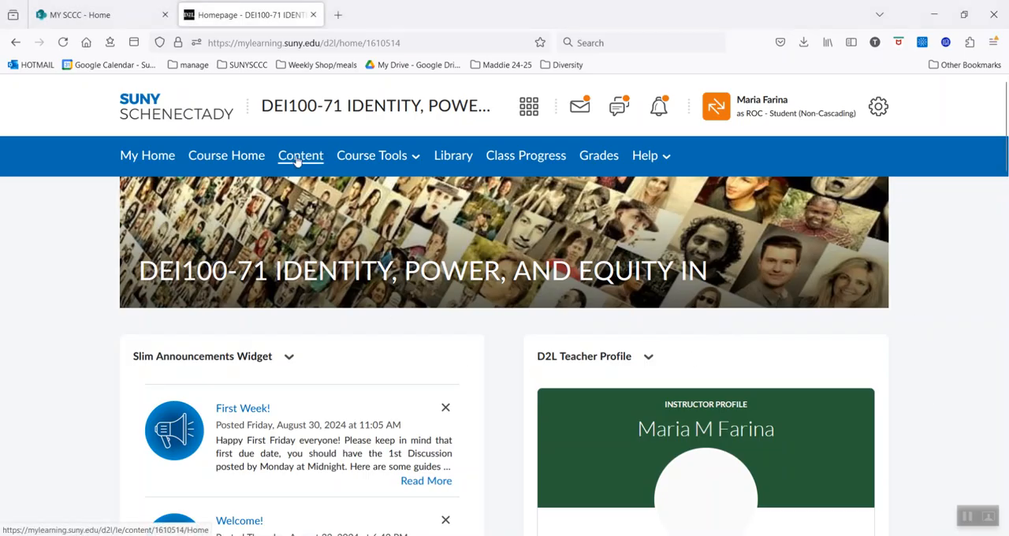
Go to course Content, show Mod 1's four completed topics, and open M1 Discussion.
click(300, 156)
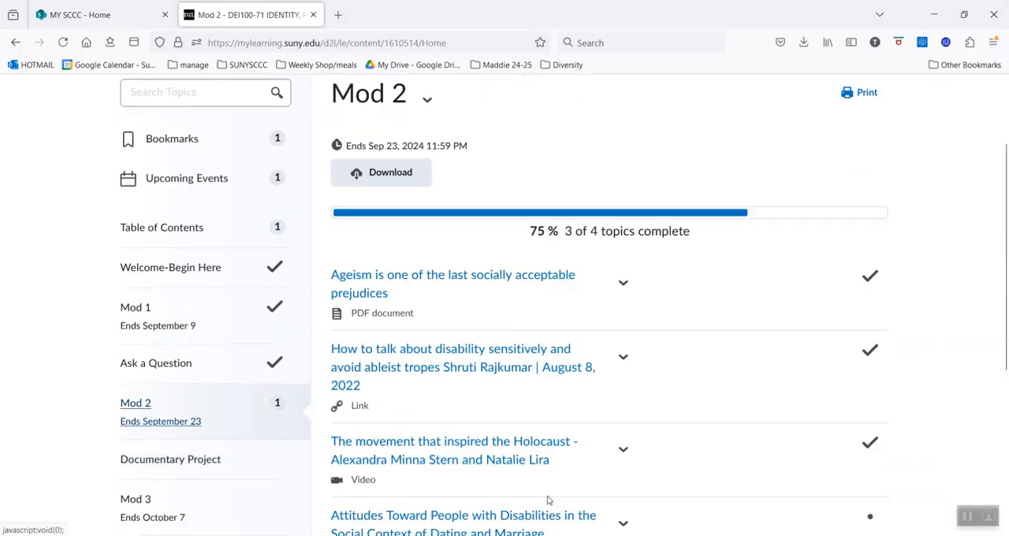
scroll(down, 3)
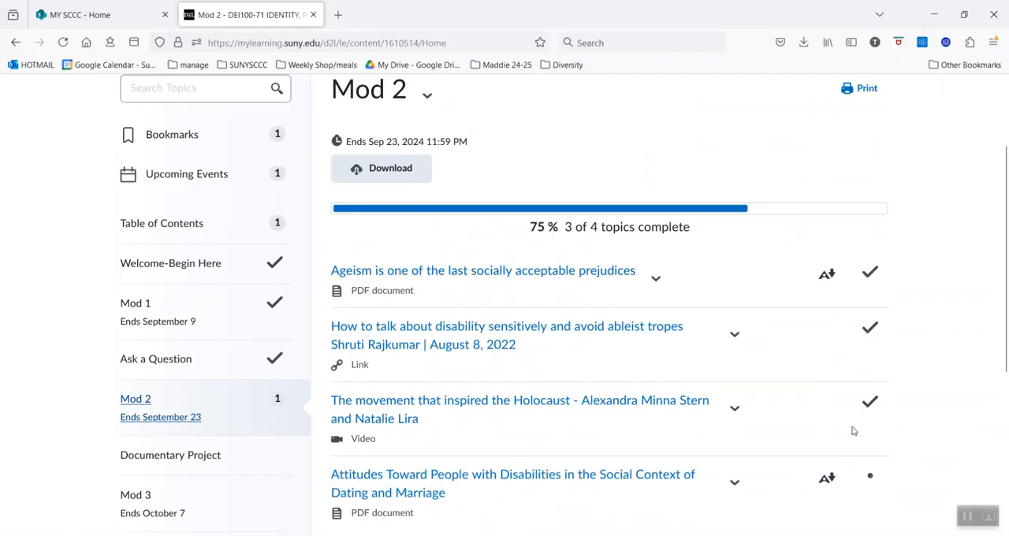
mouse_move(134, 398)
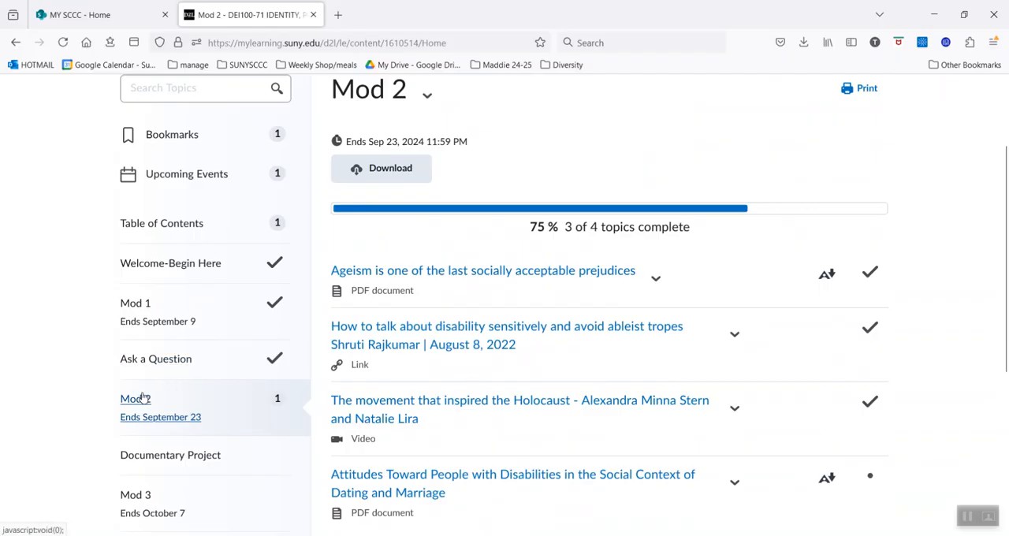
click(135, 303)
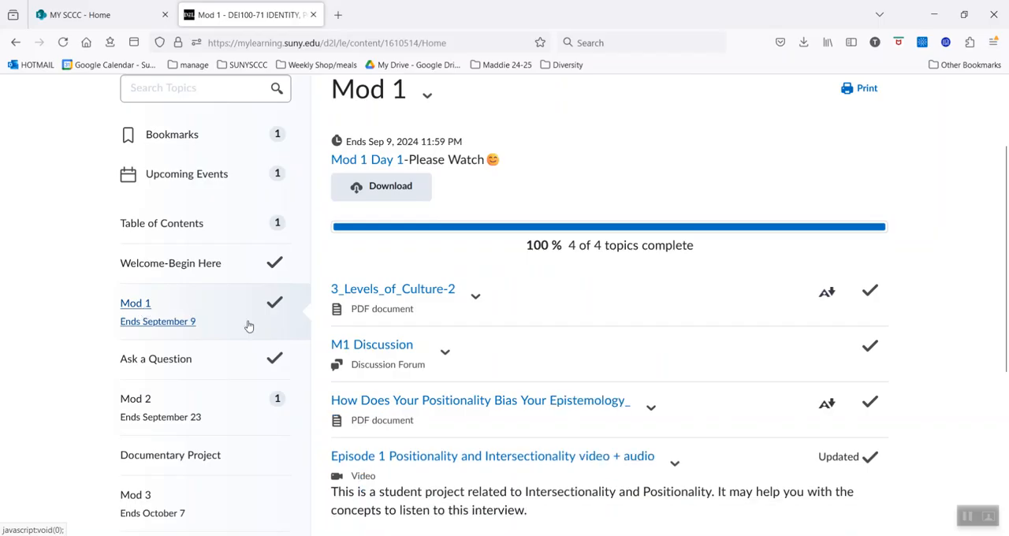
mouse_move(623, 338)
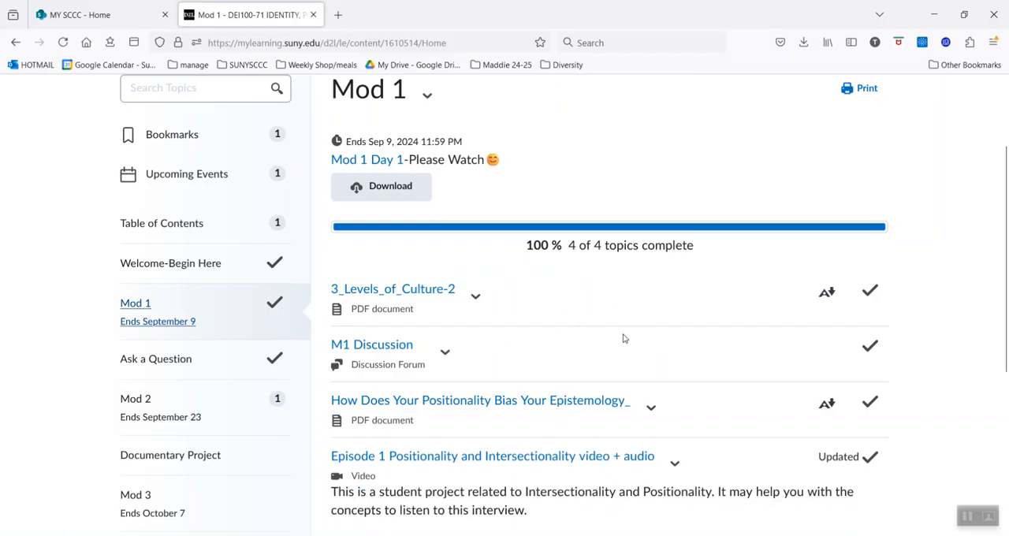
scroll(down, 3)
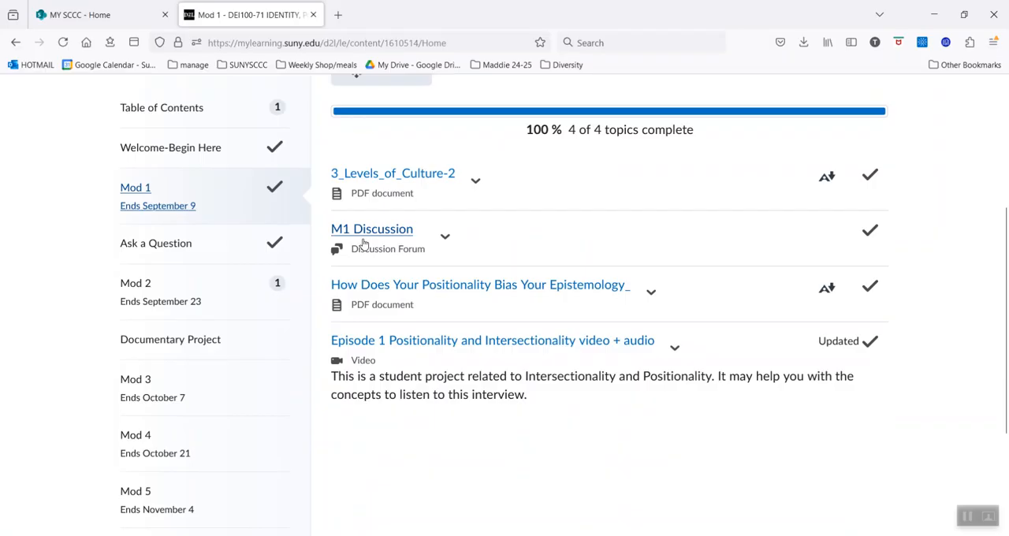
click(371, 228)
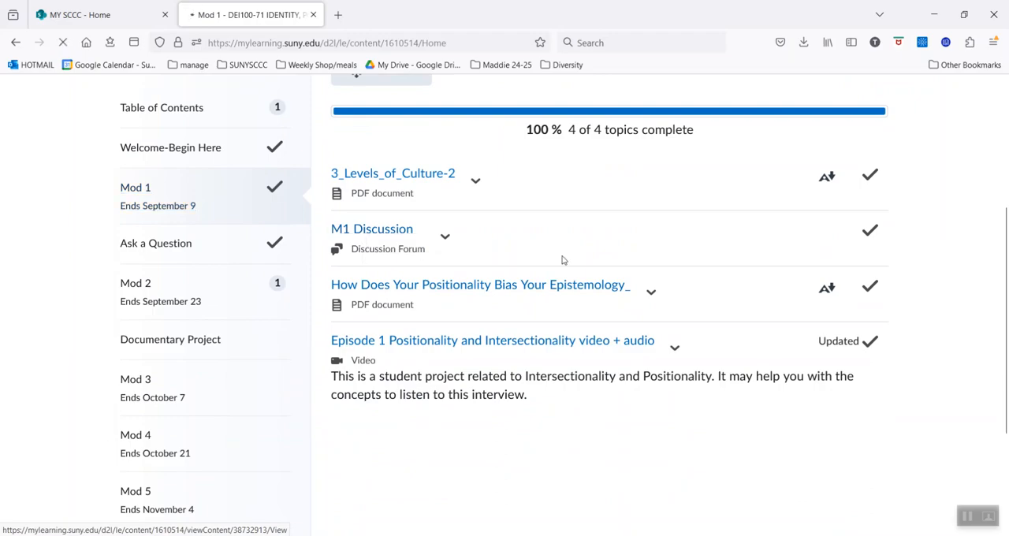
Review the M1 Discussion's two topics: the no-reading discussion and M1 part 2.
click(371, 228)
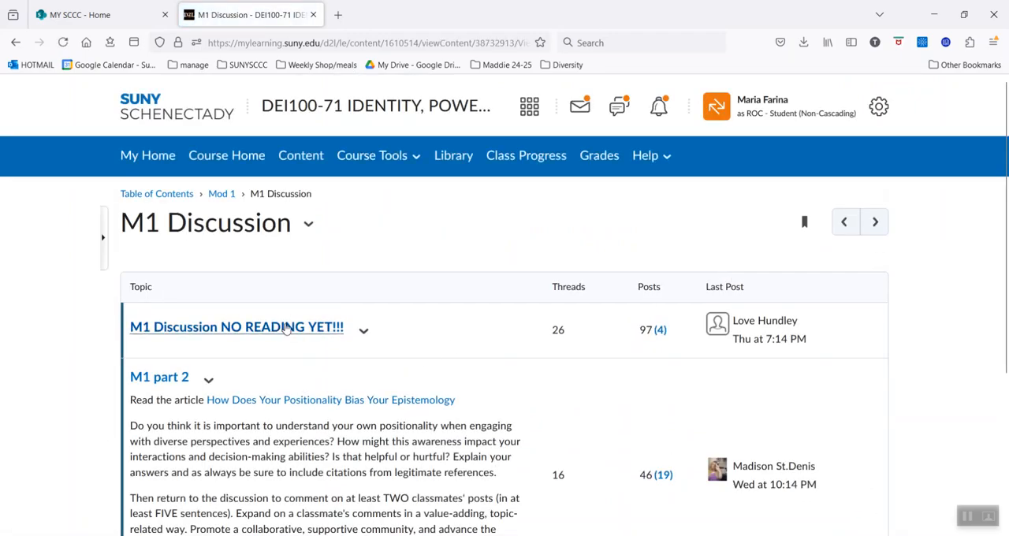
scroll(down, 3)
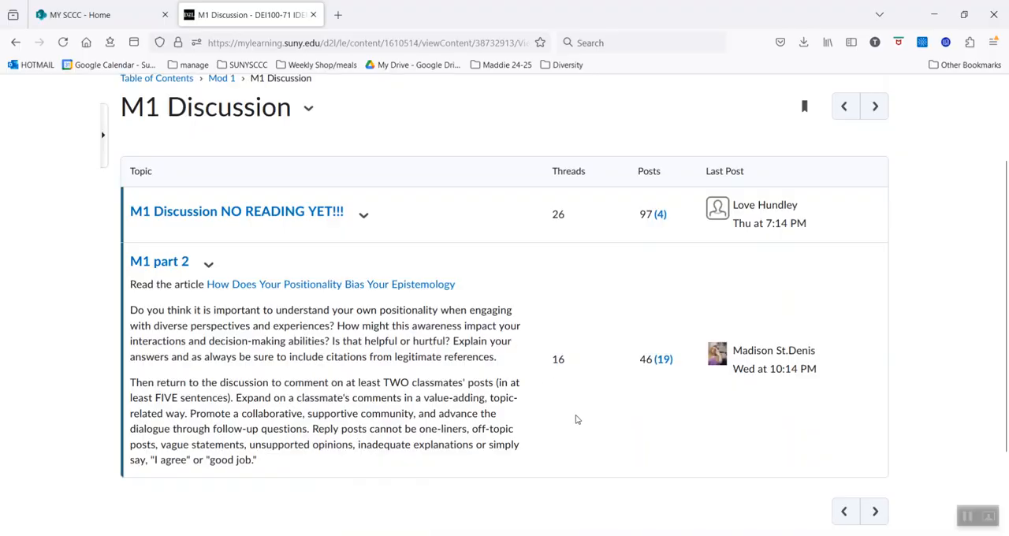
scroll(up, 3)
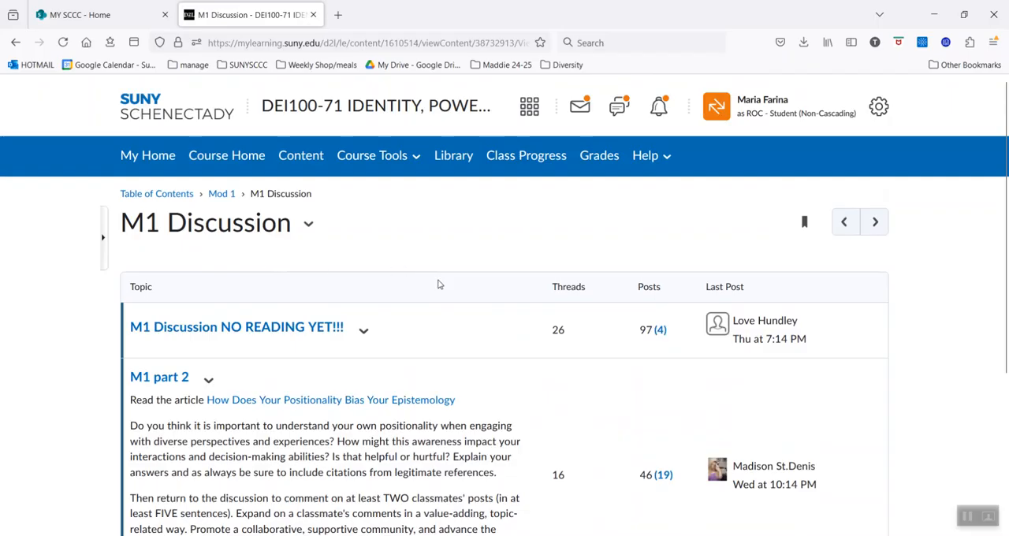
mouse_move(475, 351)
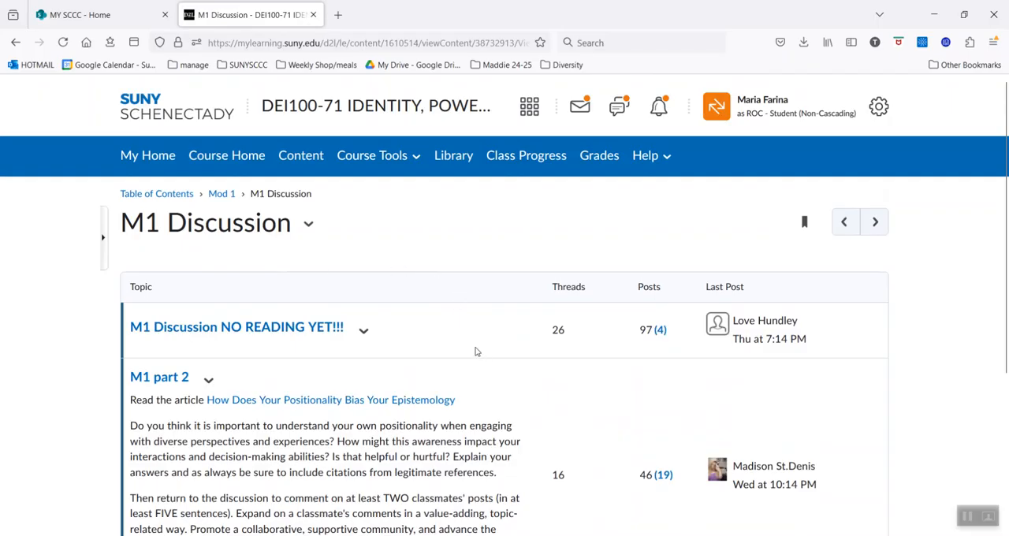
mouse_move(558, 353)
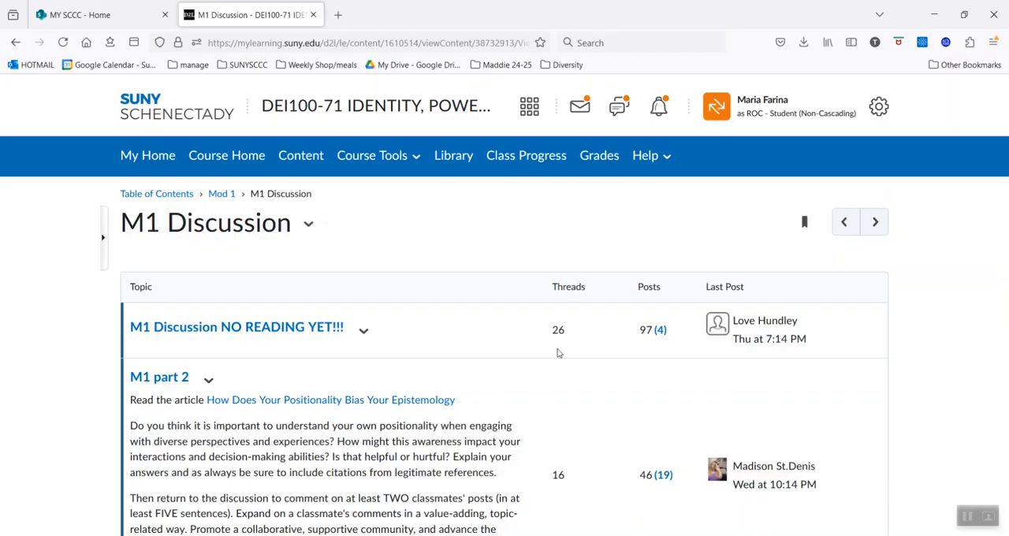
mouse_move(272, 264)
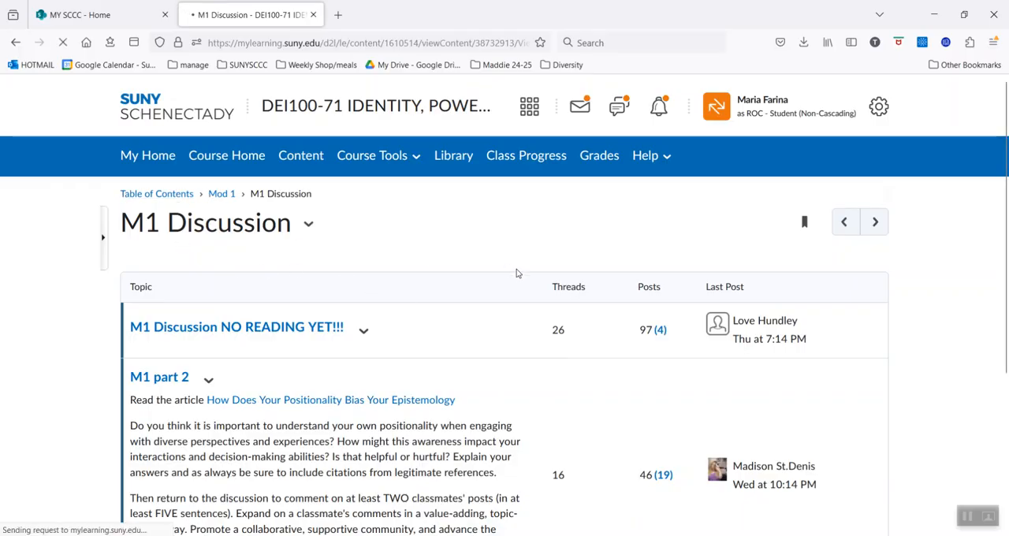
Show Mod 2's readings (3 of 4 complete) and open the dating and marriage PDF.
click(156, 193)
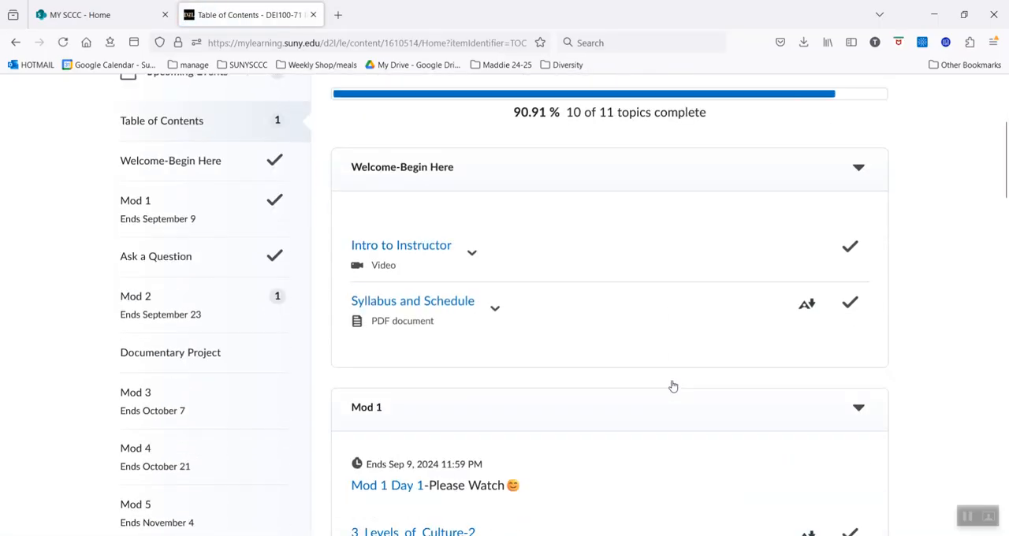
click(135, 296)
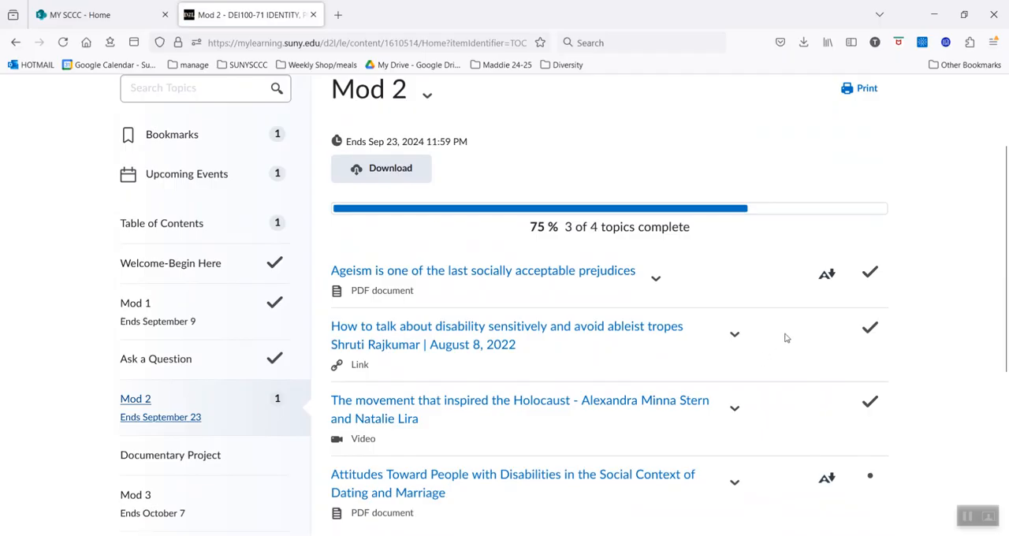
mouse_move(532, 300)
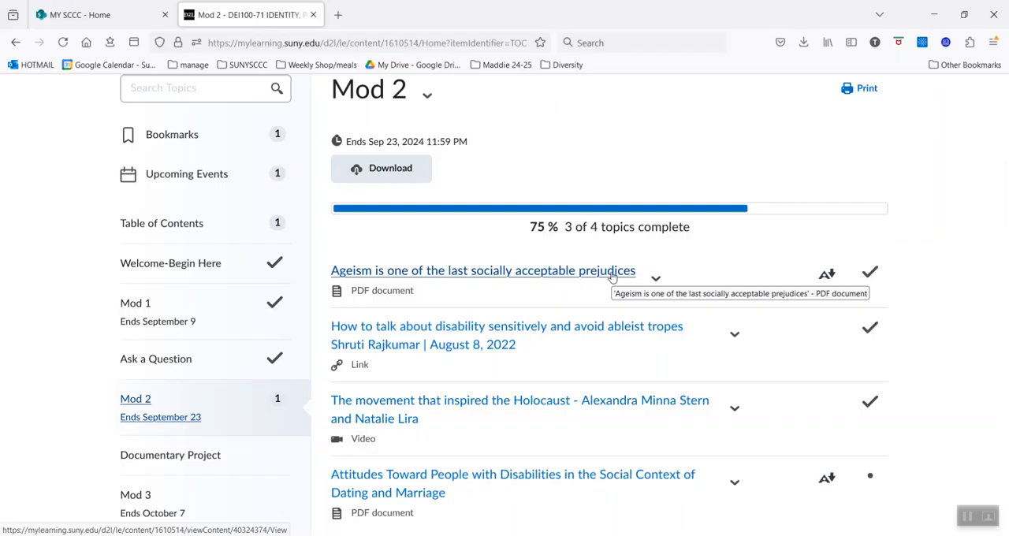
mouse_move(644, 326)
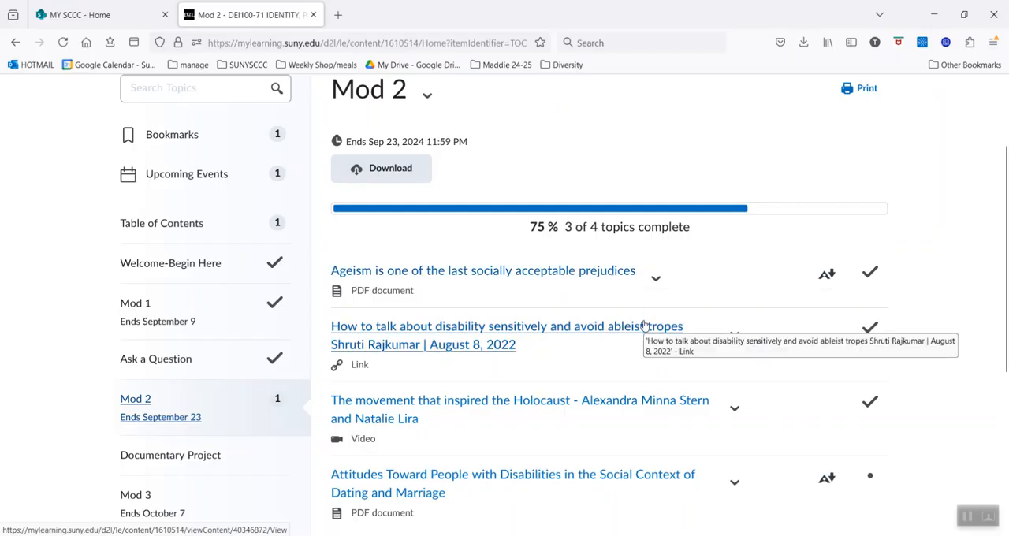
mouse_move(659, 364)
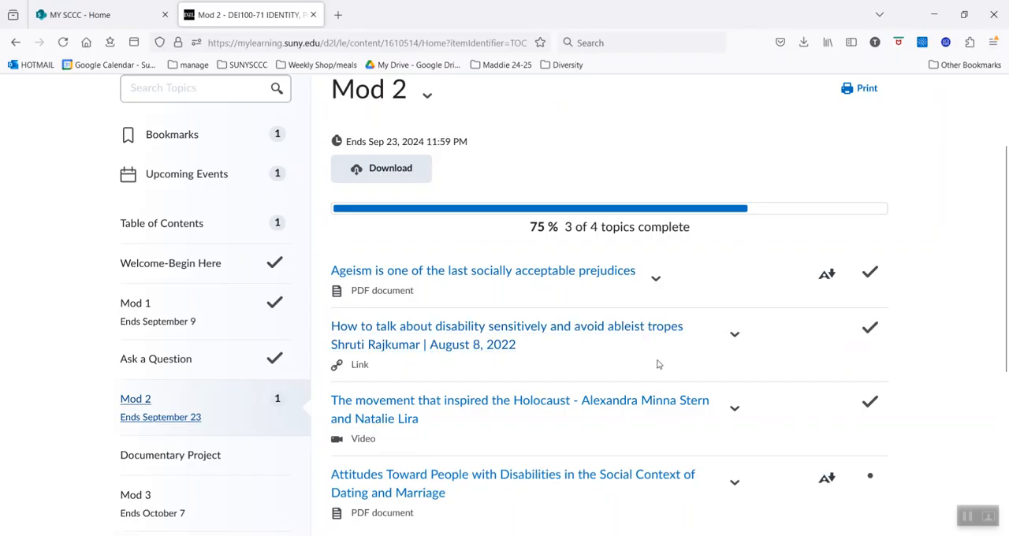
scroll(down, 3)
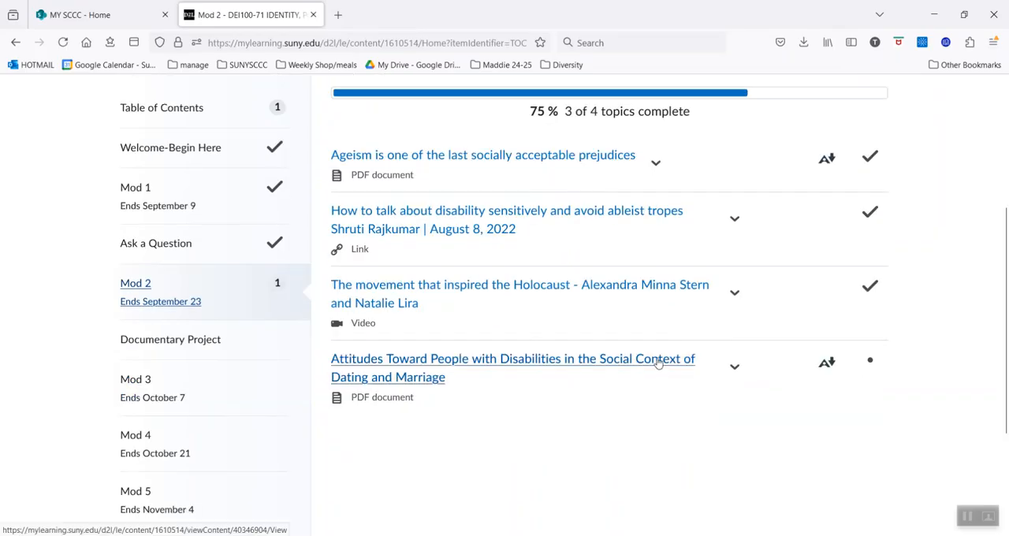
mouse_move(665, 336)
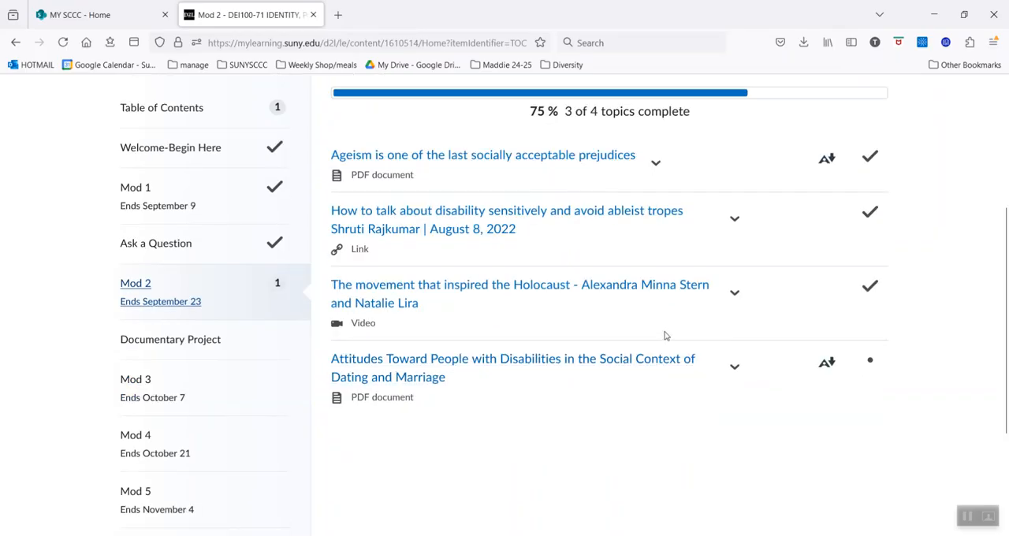
mouse_move(669, 317)
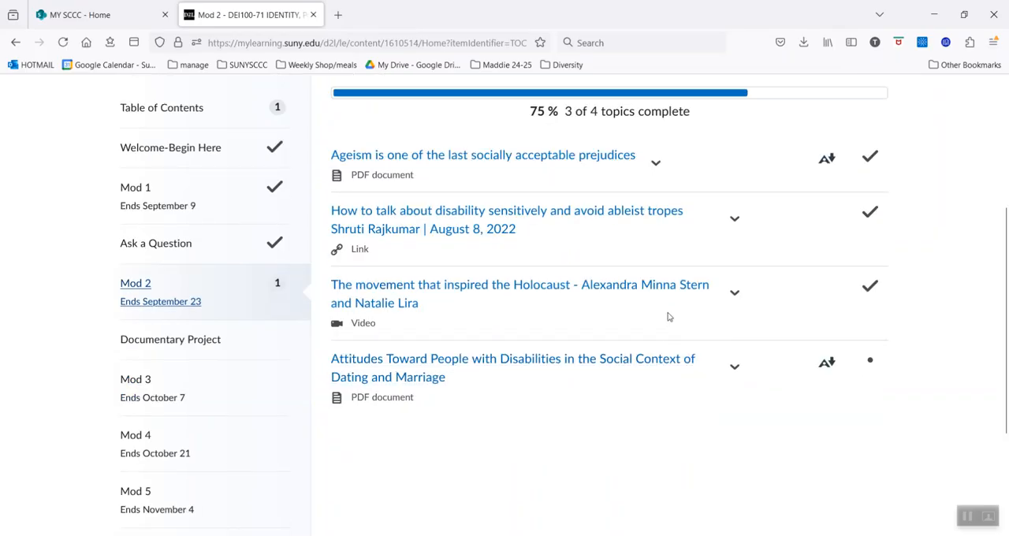
mouse_move(680, 343)
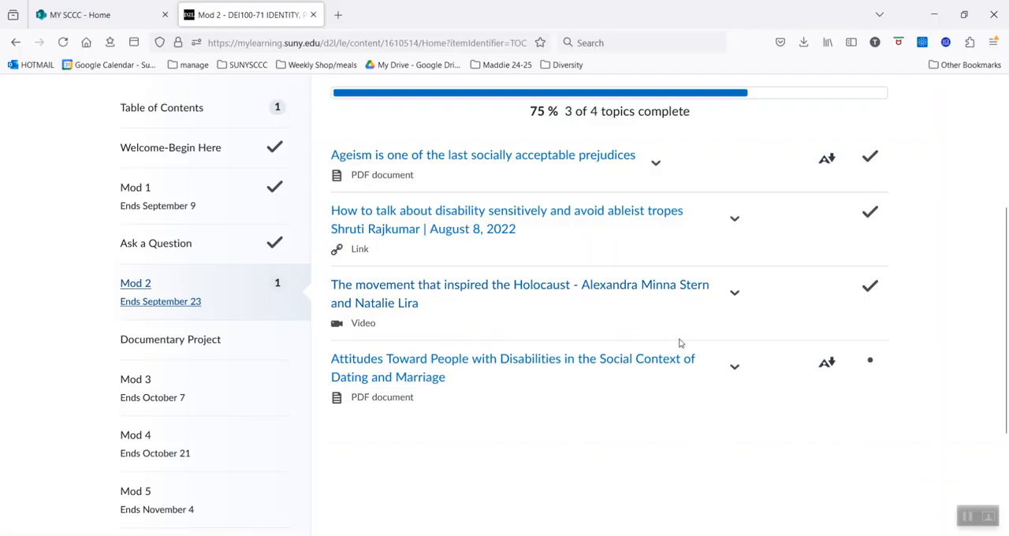
click(512, 359)
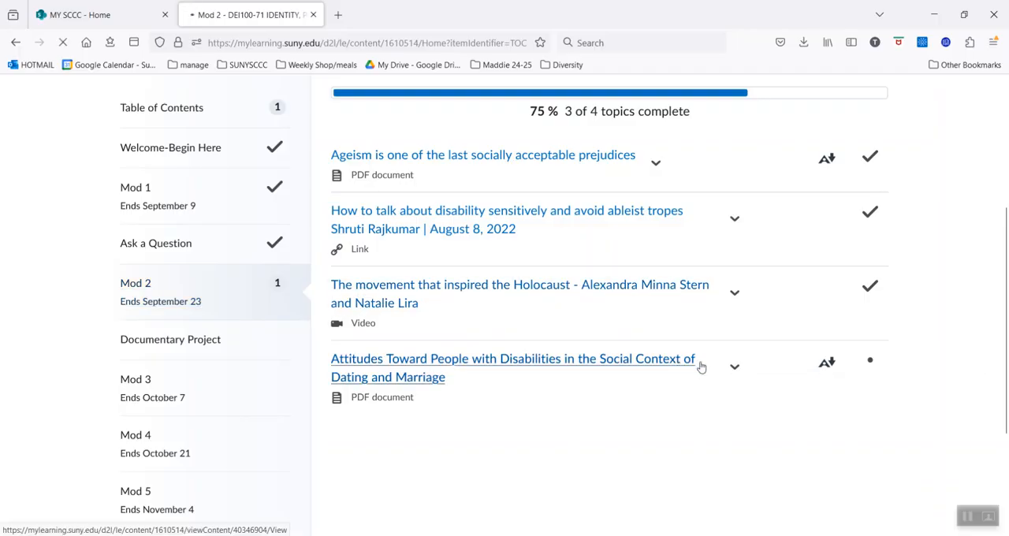
Scroll through the first pages of the Attitudes Toward People with Disabilities article.
click(513, 359)
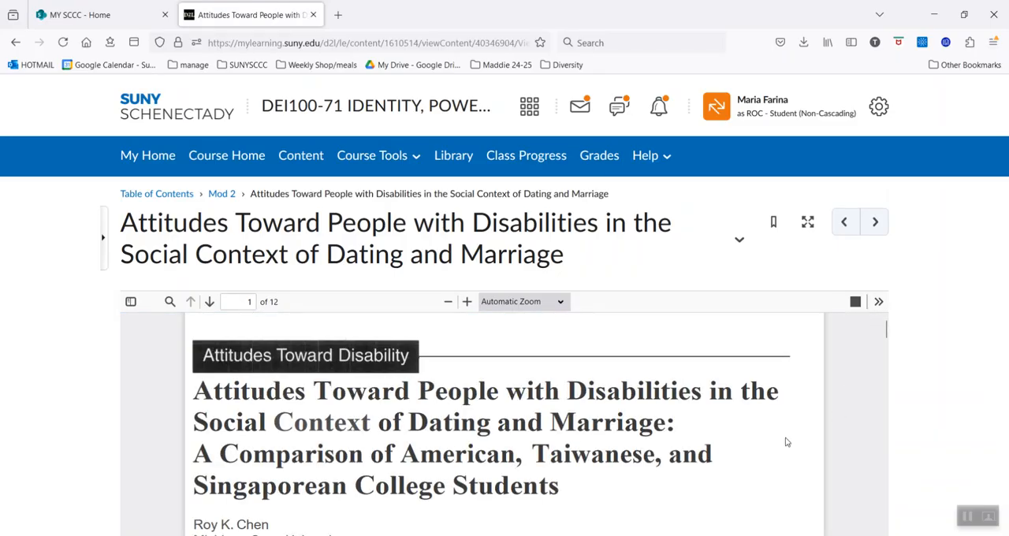
mouse_move(764, 454)
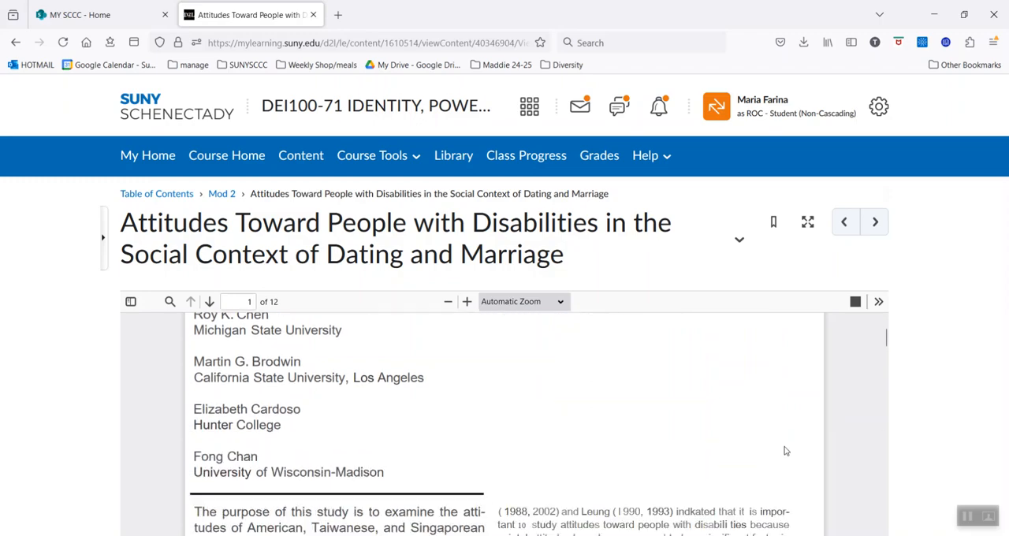
scroll(down, 3)
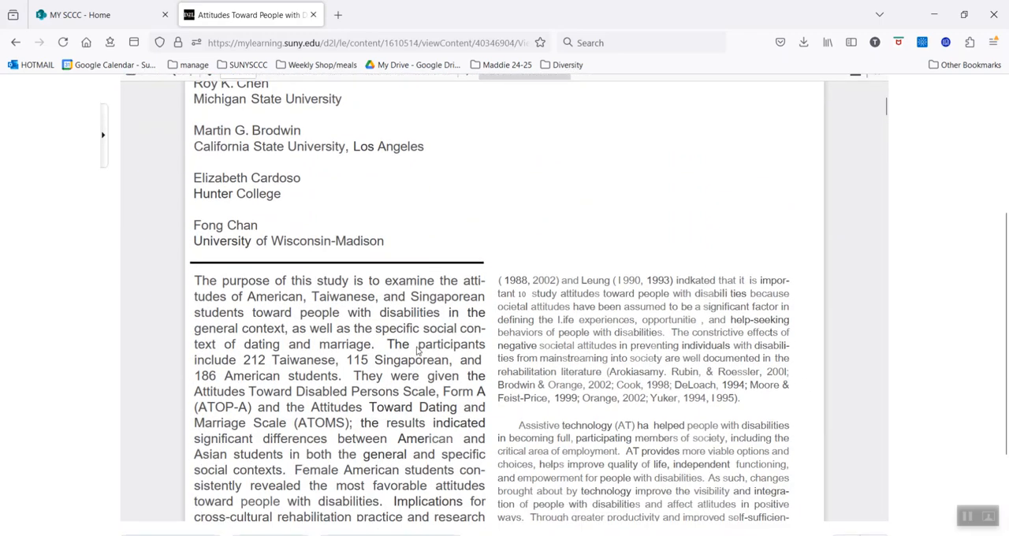
scroll(down, 3)
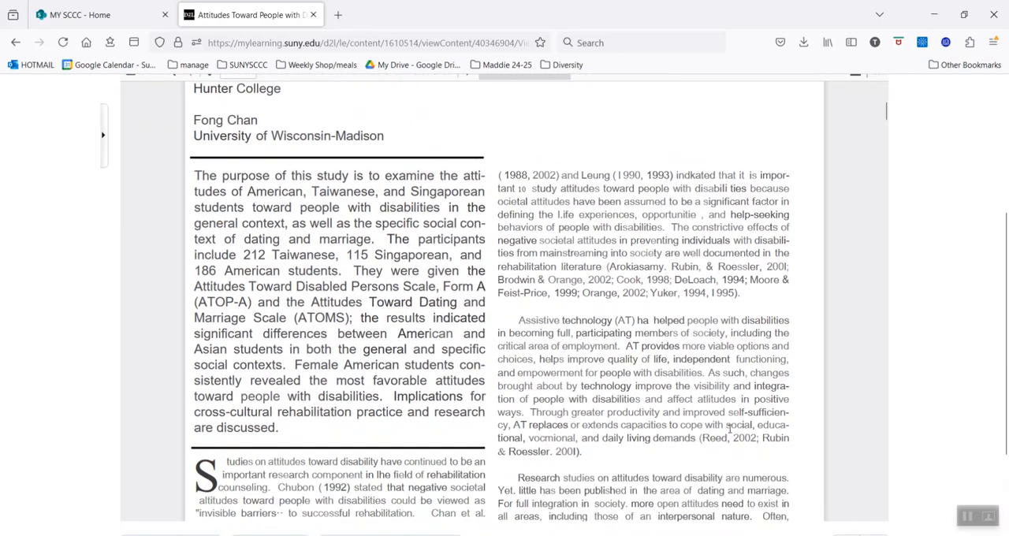
scroll(down, 3)
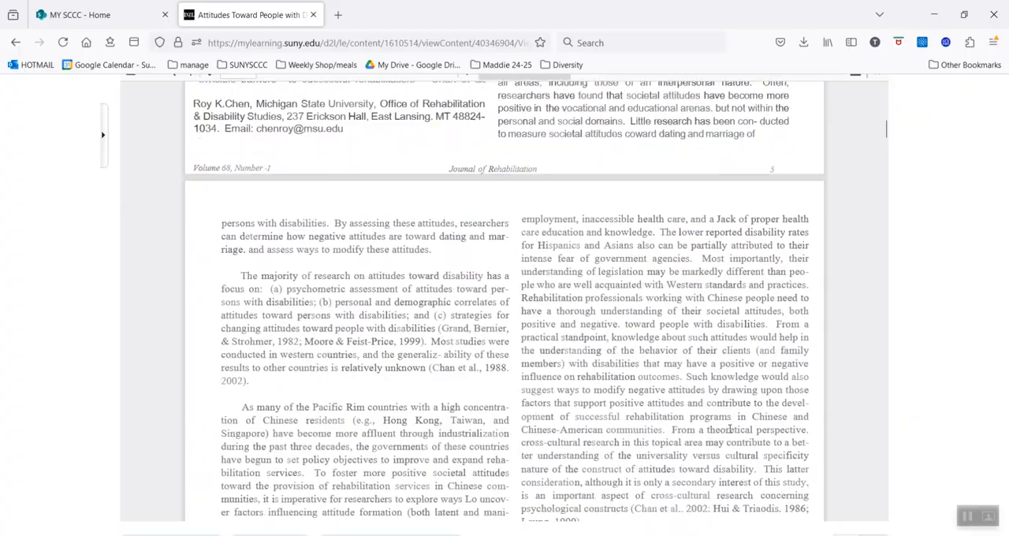
scroll(down, 3)
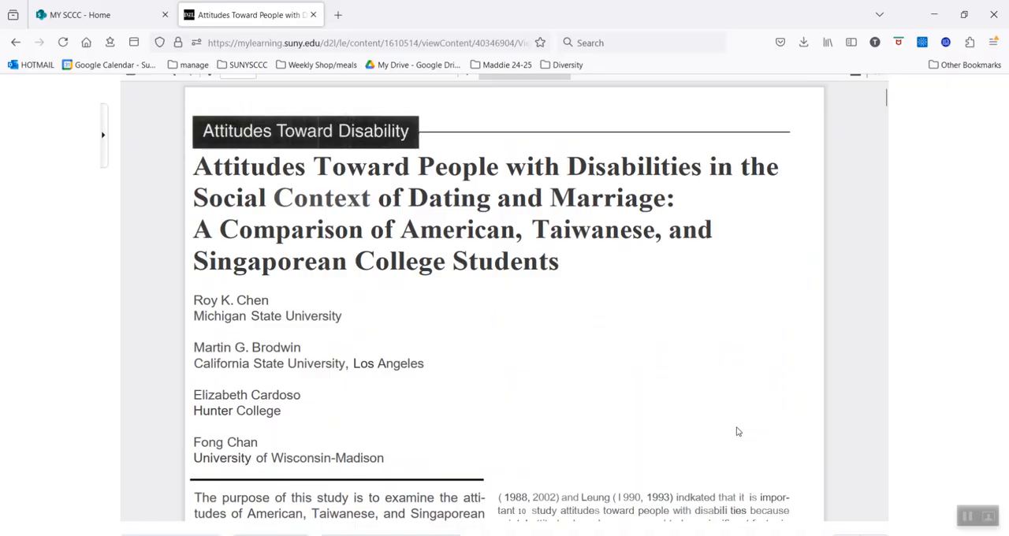
scroll(down, 3)
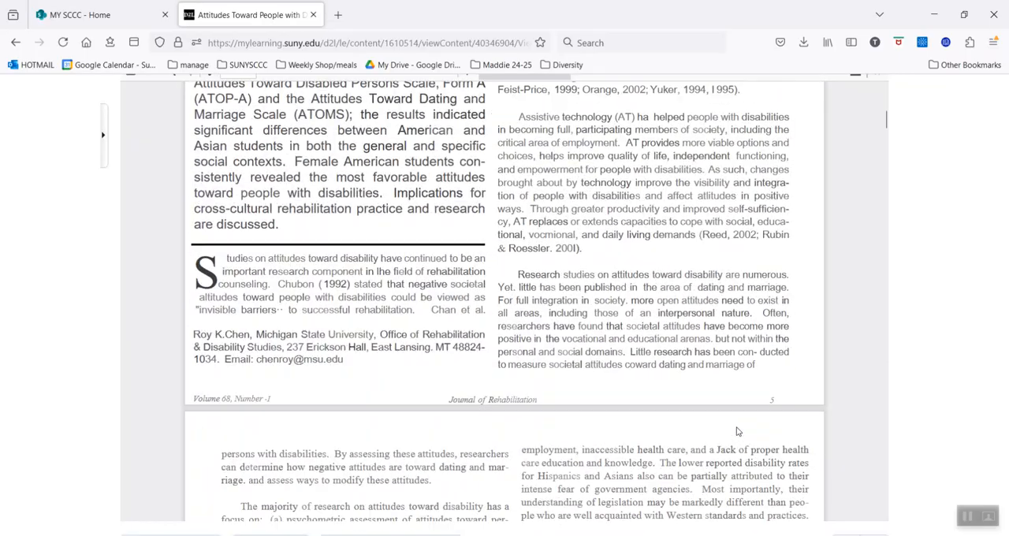
scroll(down, 3)
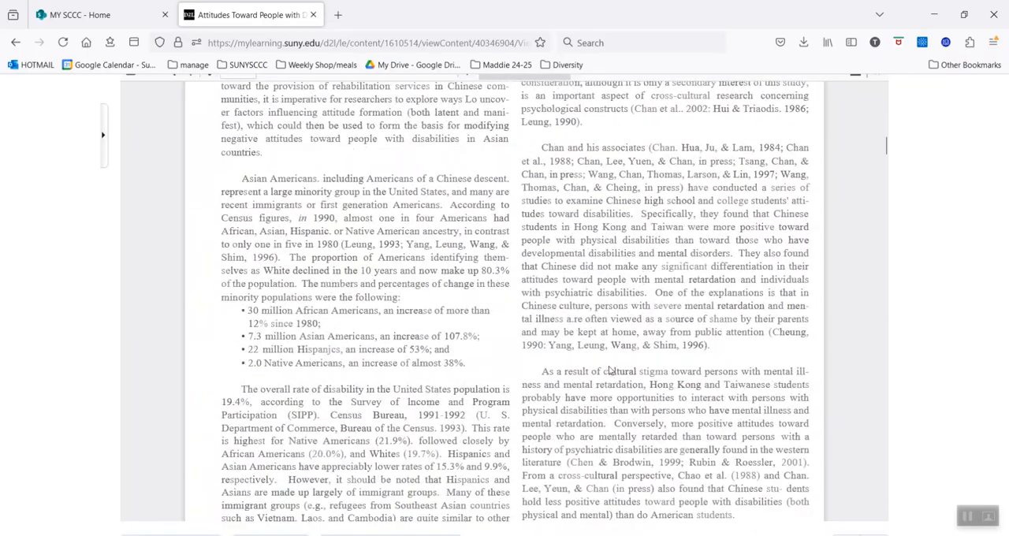
scroll(down, 3)
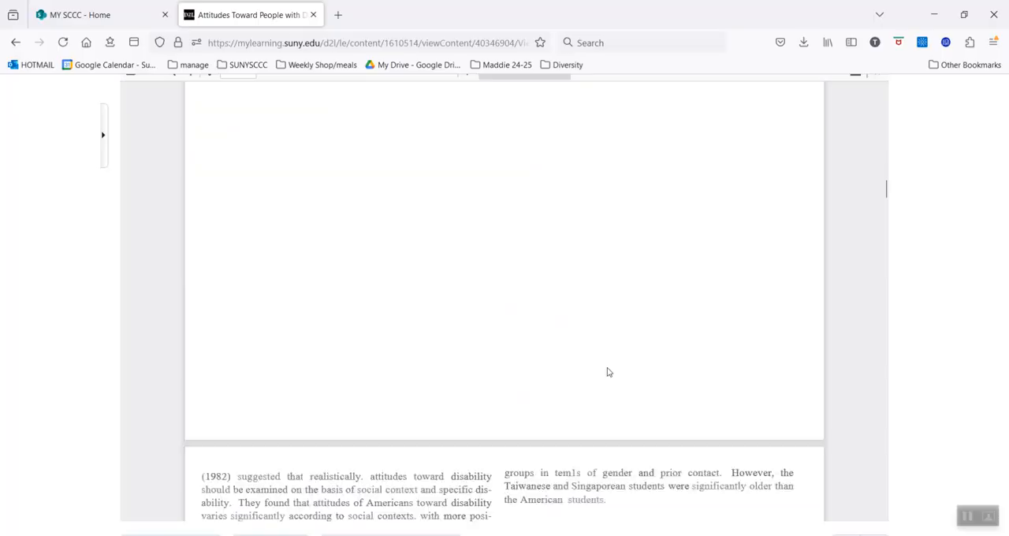
scroll(down, 3)
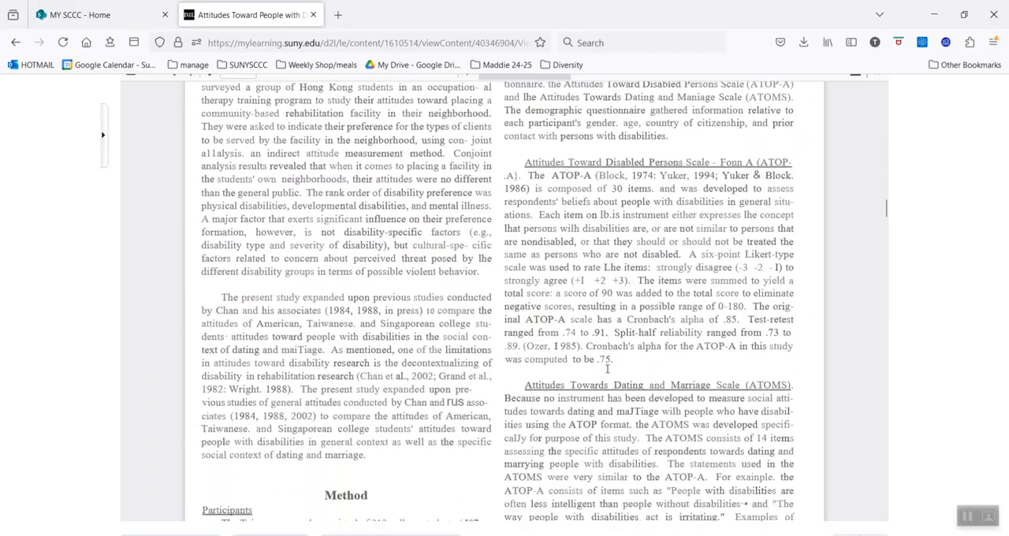
scroll(down, 3)
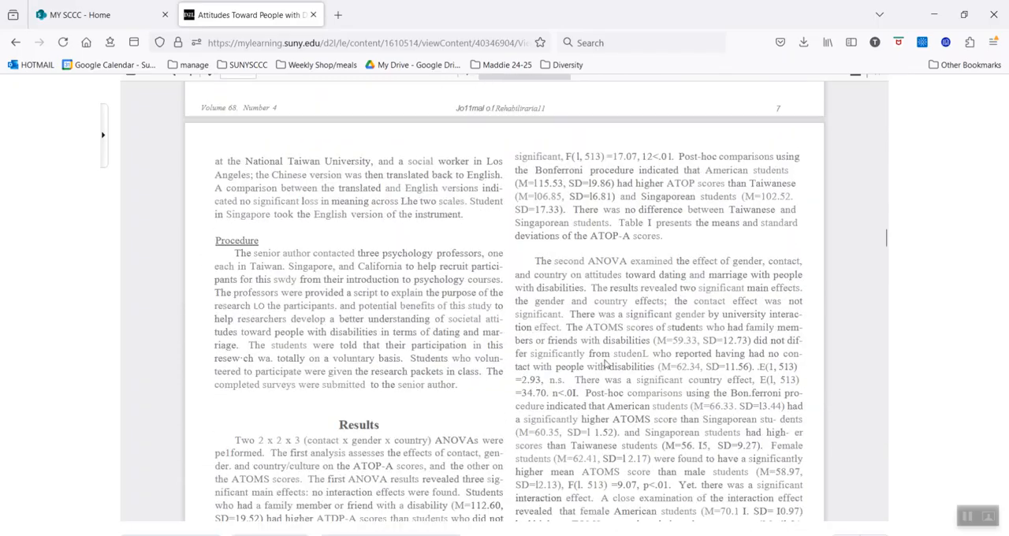
scroll(down, 3)
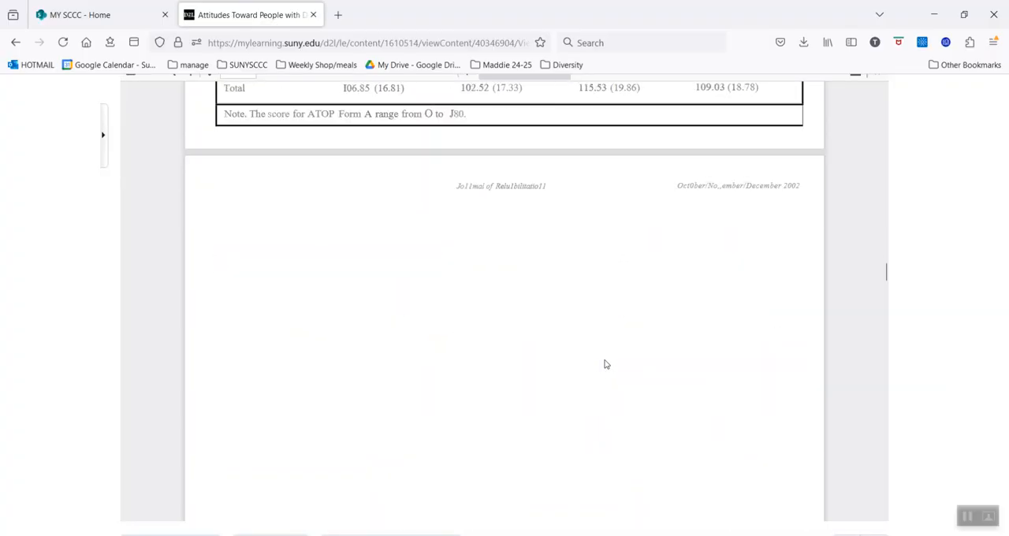
scroll(down, 3)
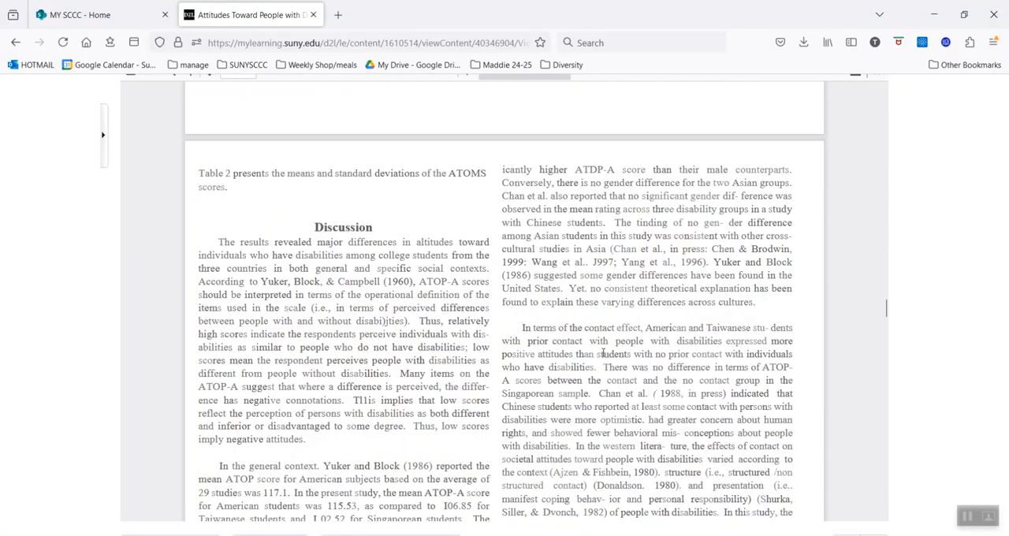
scroll(down, 3)
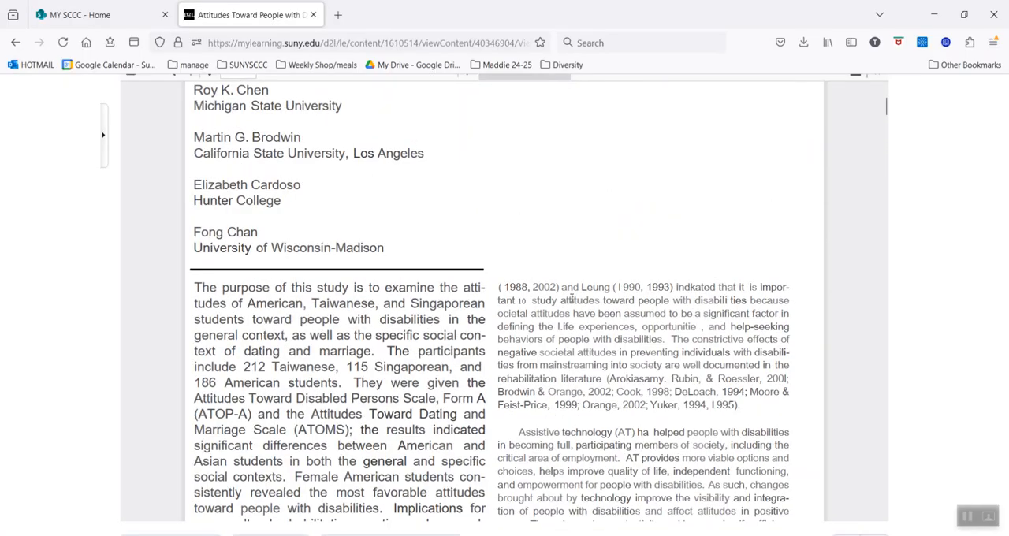
Scroll the course Table of Contents to confirm all 11 of 11 topics complete.
scroll(down, 3)
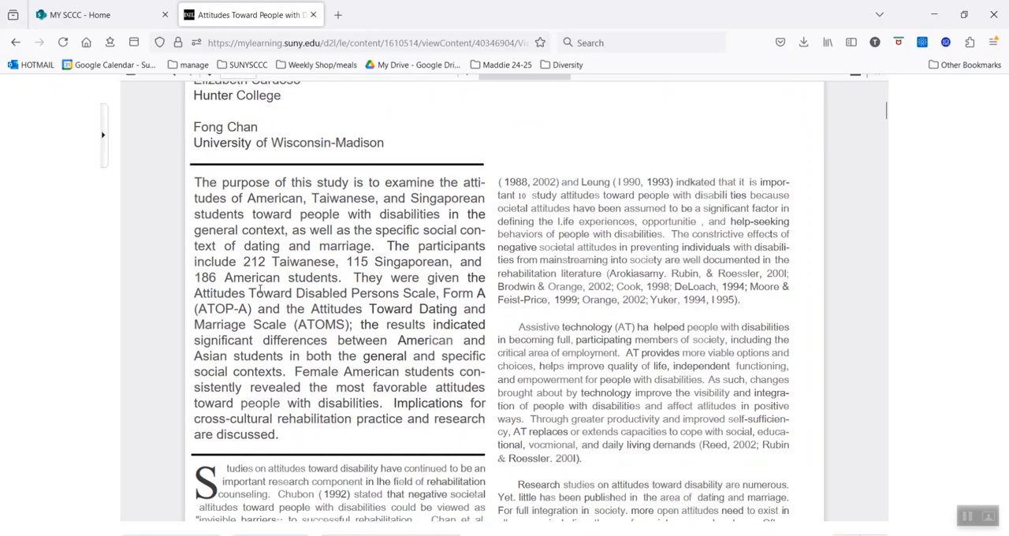
scroll(down, 3)
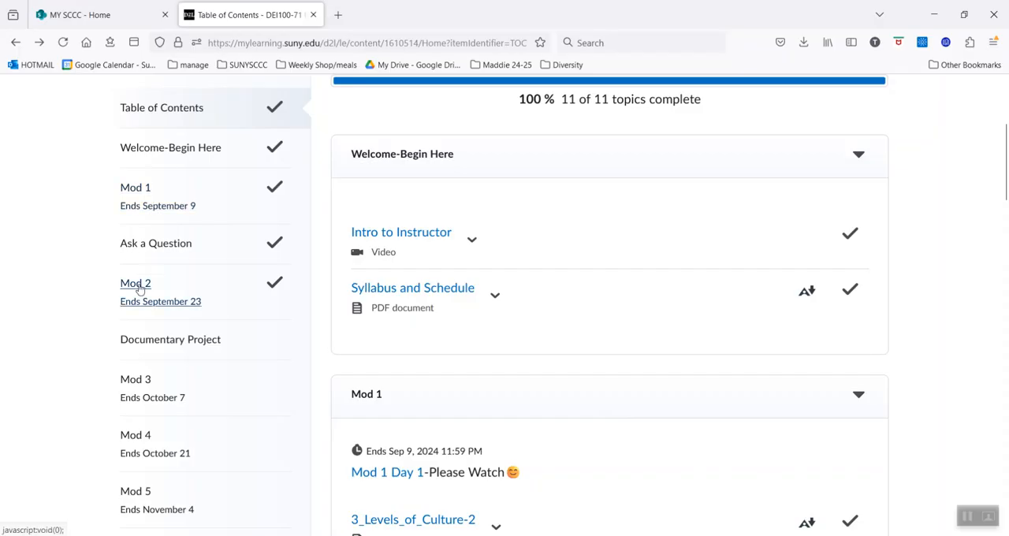
Open Mod 2 and confirm it reads 100%, with all 4 topics complete.
click(135, 283)
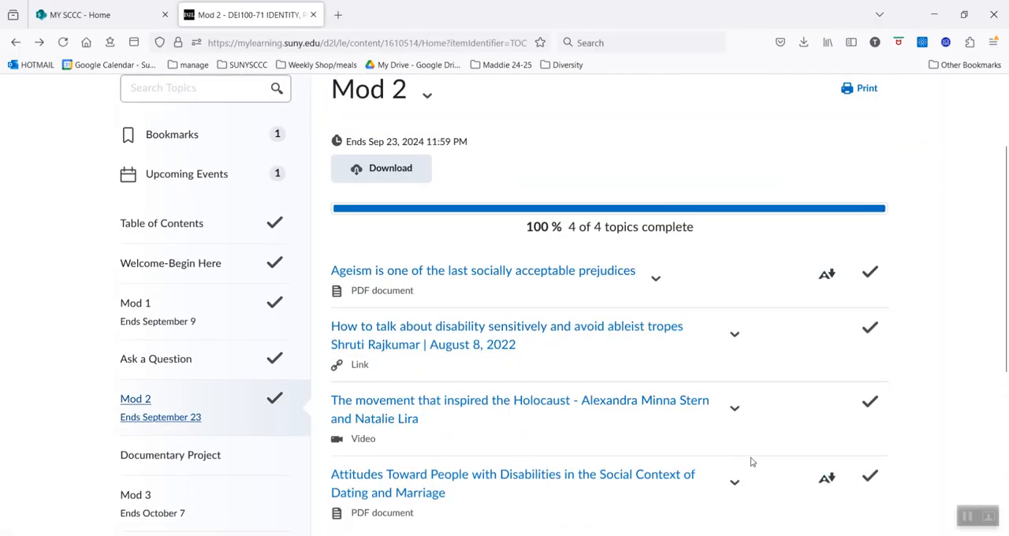
scroll(down, 3)
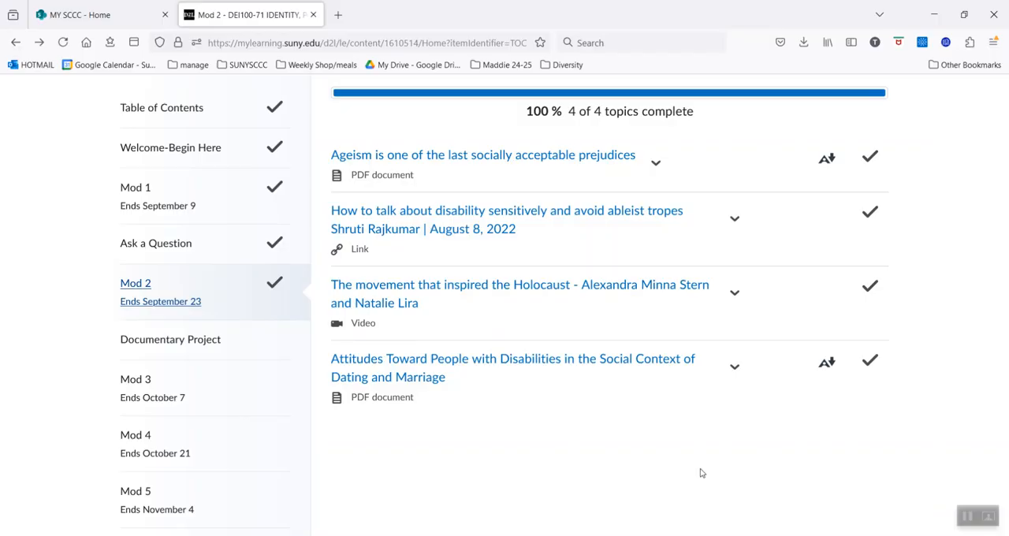
mouse_move(520, 467)
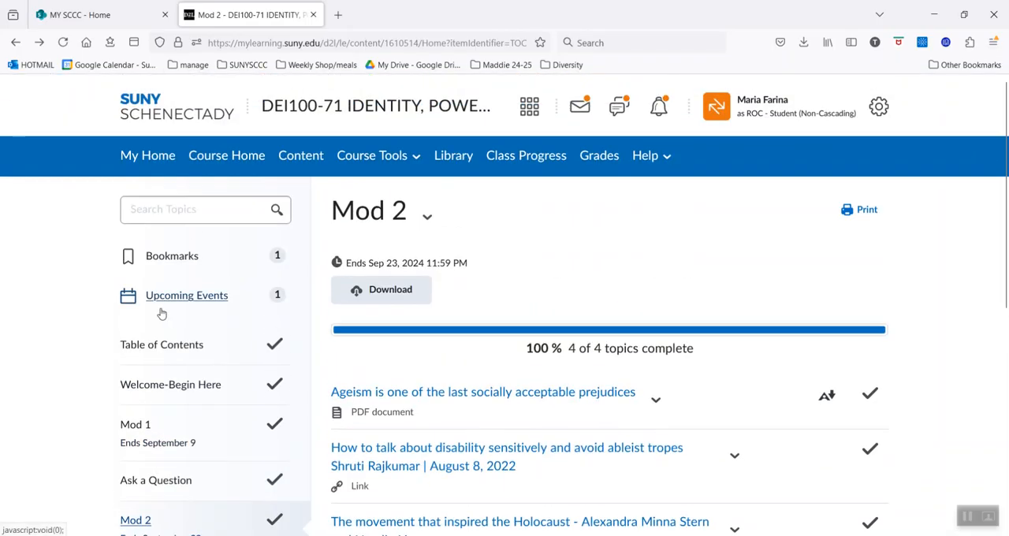
mouse_move(45, 302)
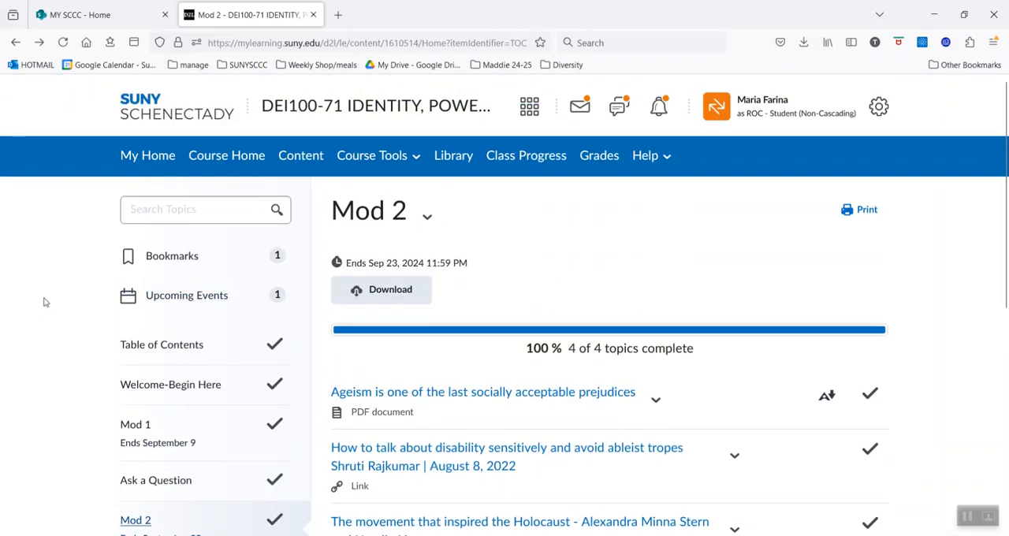